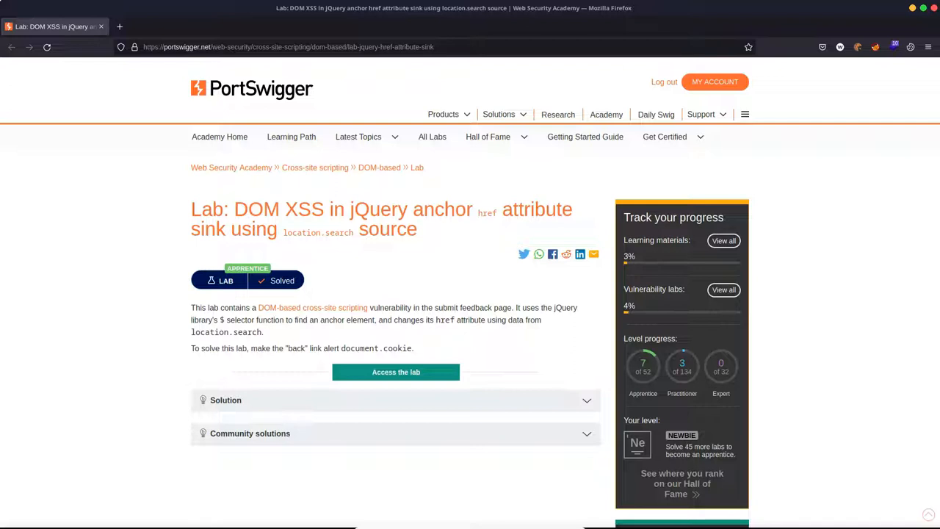
mouse_move(191, 352)
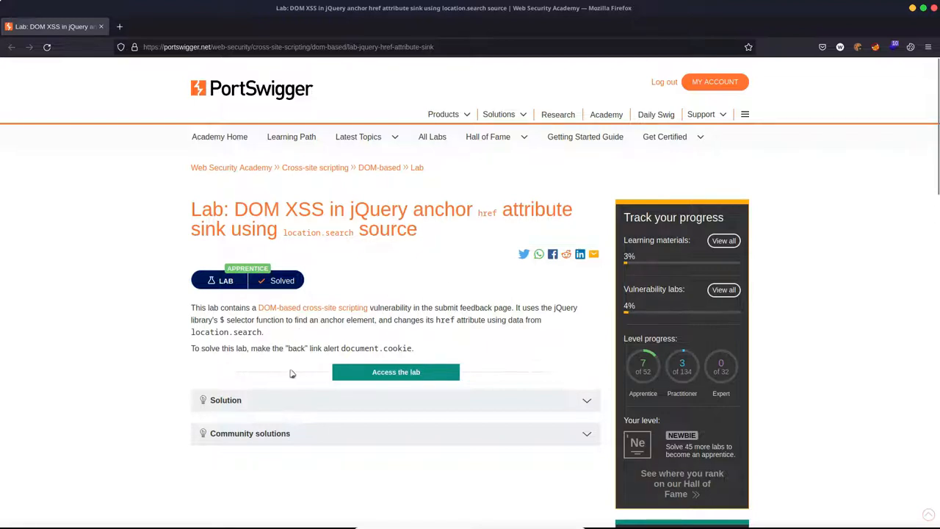
mouse_move(382, 414)
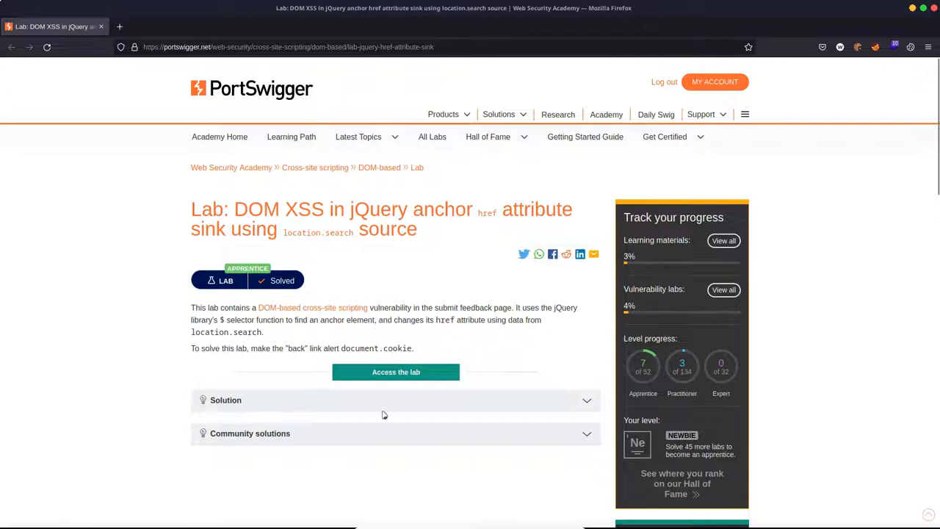
Step: Launch the DOM XSS jQuery href lab instance via 'Access the lab'
left_click(396, 371)
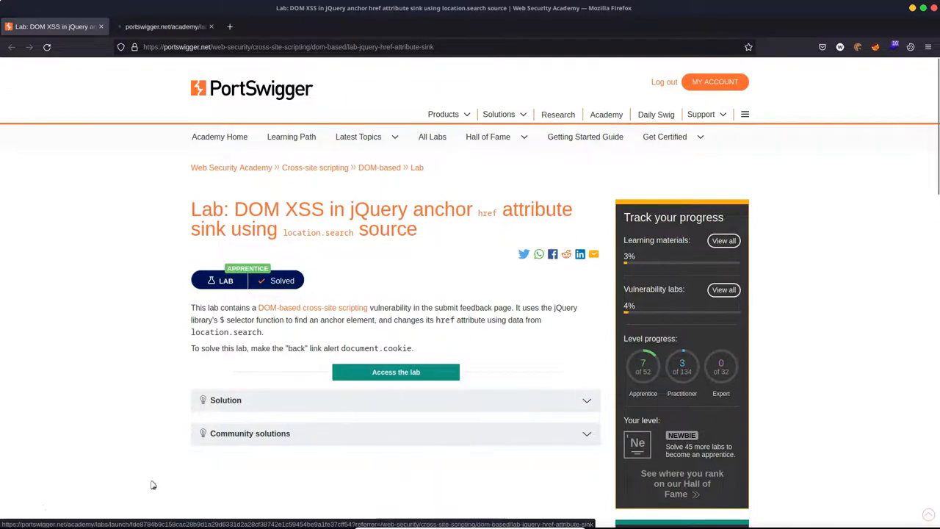
Step: Switch to the lab's blog tab and head to its Submit feedback page
left_click(396, 372)
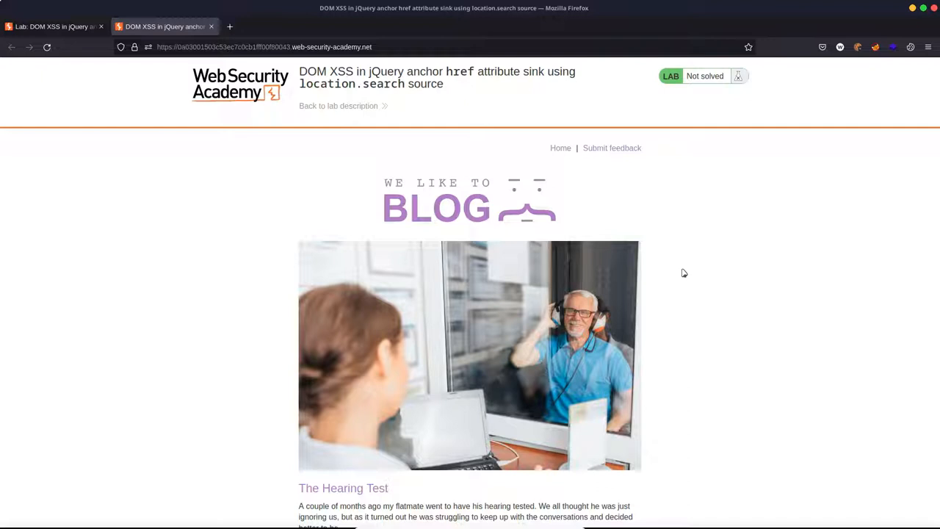
mouse_move(610, 147)
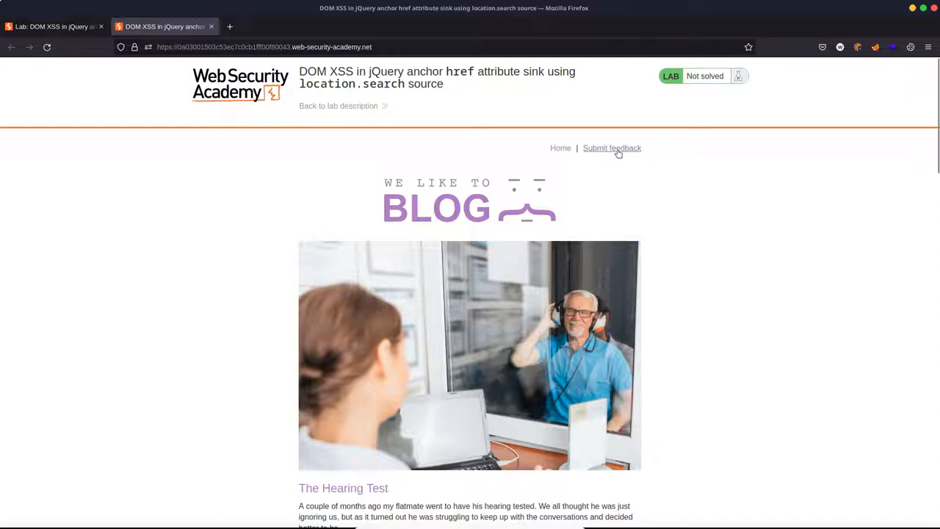
left_click(611, 147)
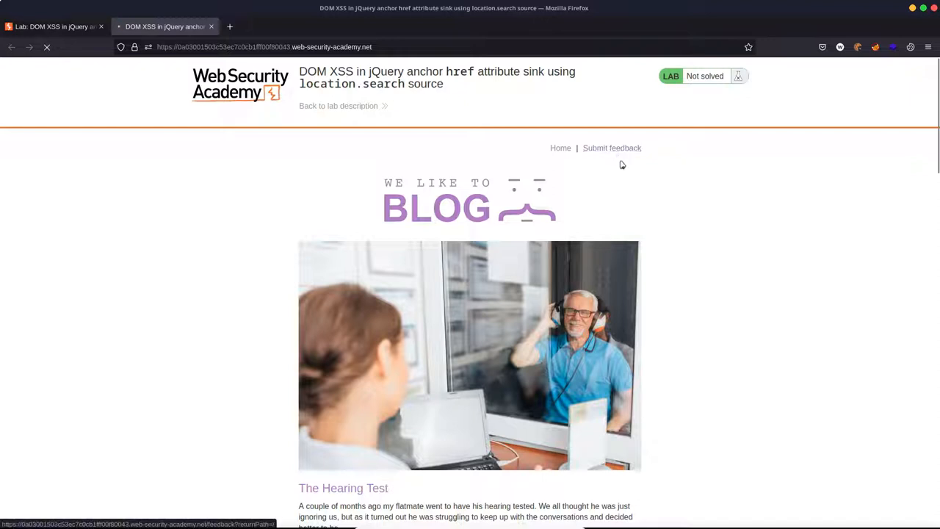
Step: Load the Submit feedback form with its '< Back' link below
left_click(611, 147)
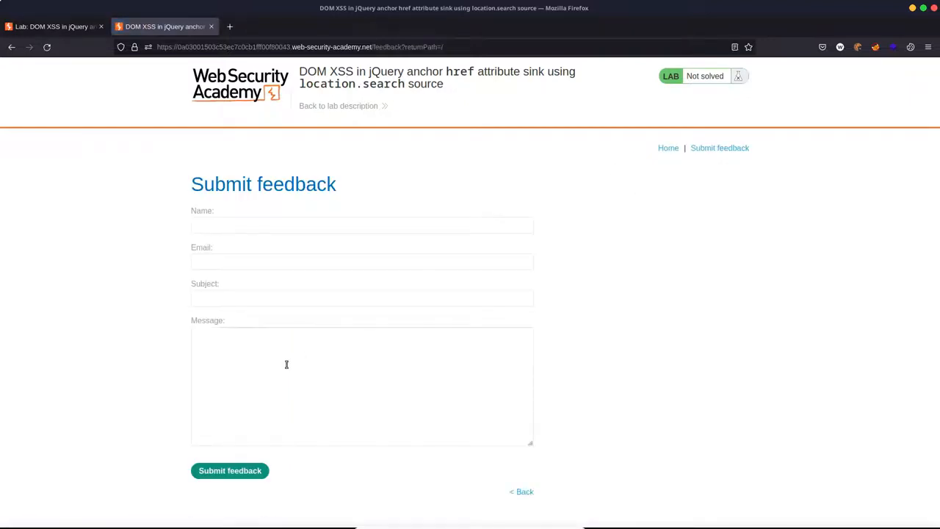
mouse_move(401, 327)
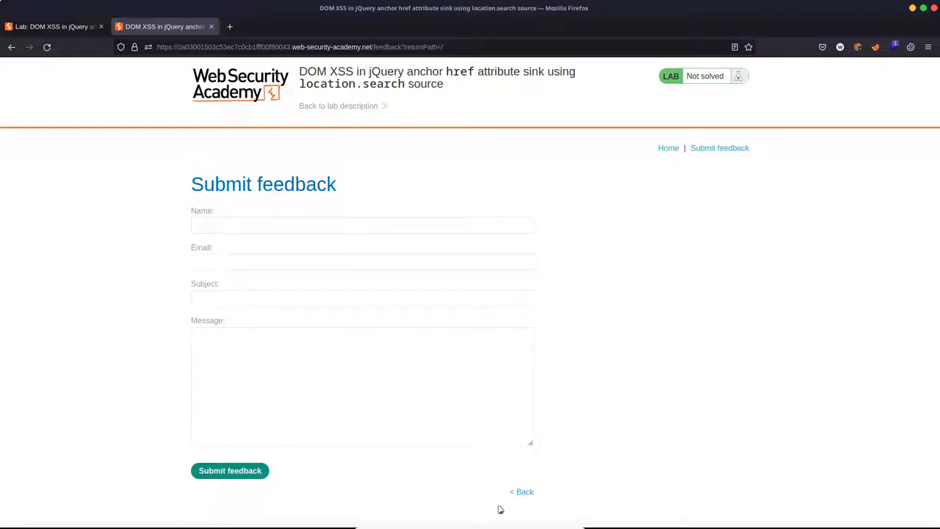
mouse_move(541, 511)
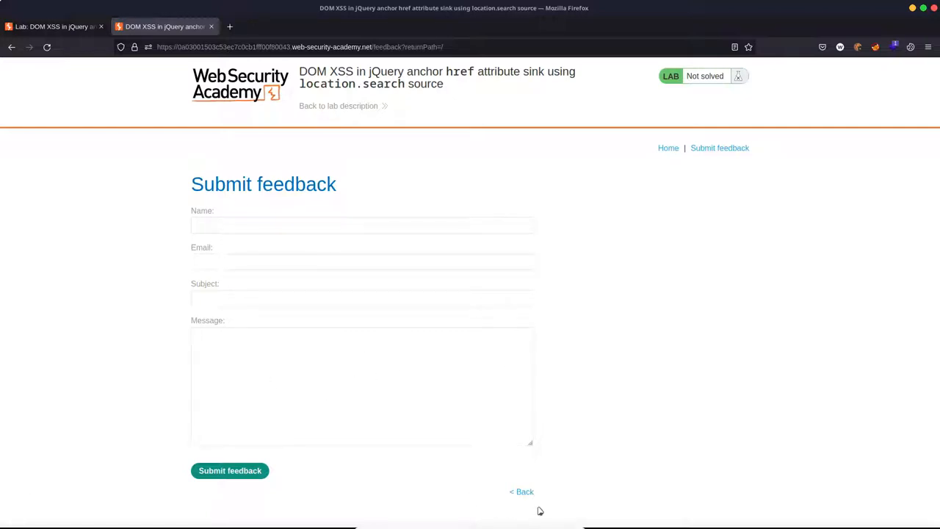
mouse_move(526, 503)
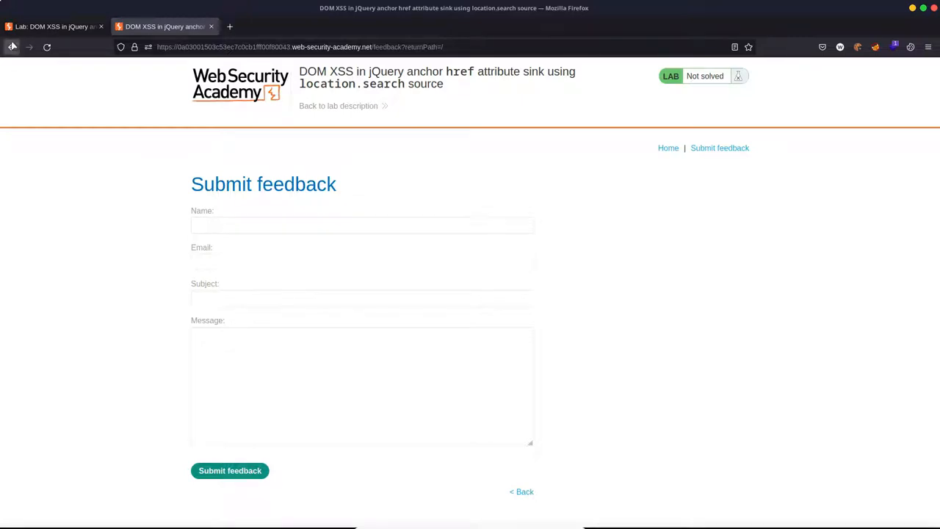
mouse_move(35, 118)
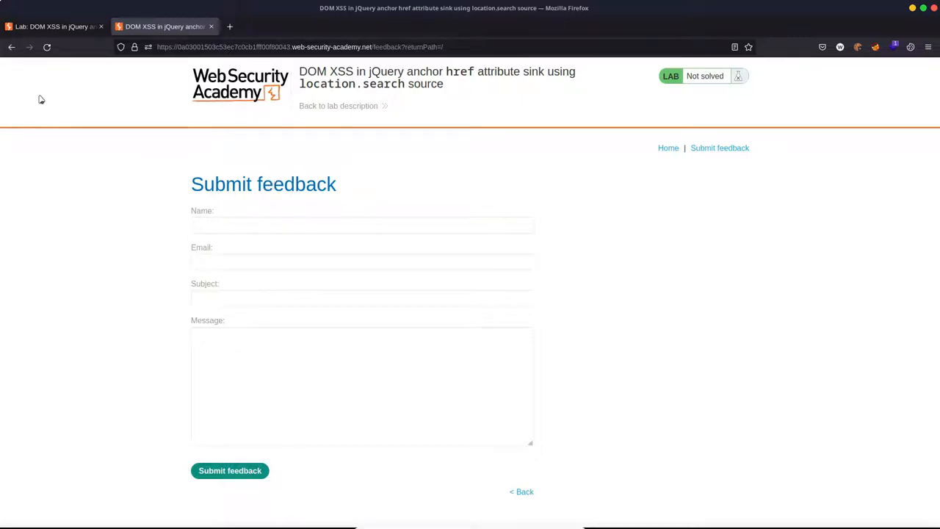
mouse_move(529, 502)
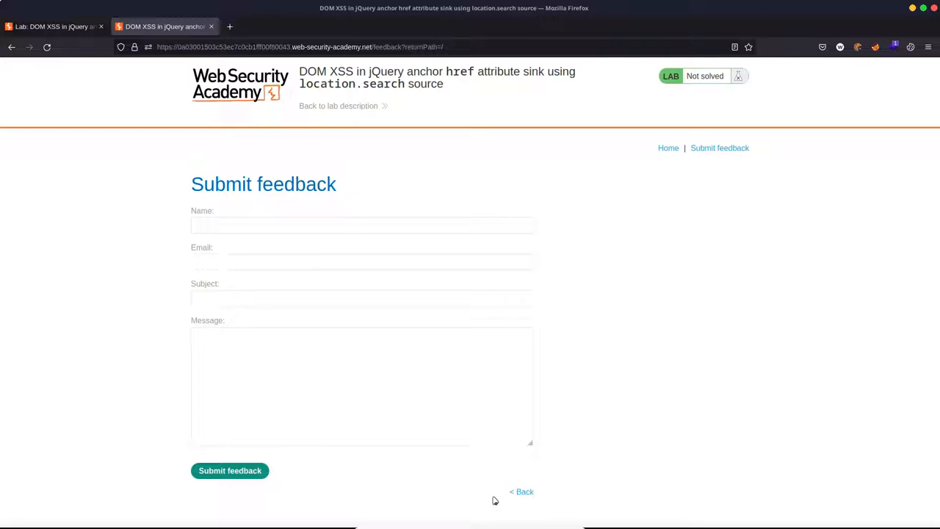
mouse_move(424, 487)
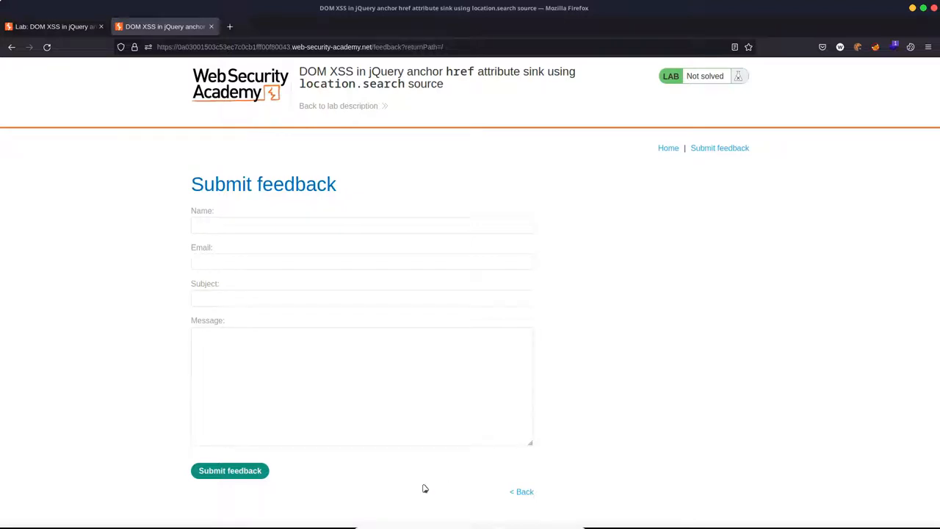
mouse_move(531, 508)
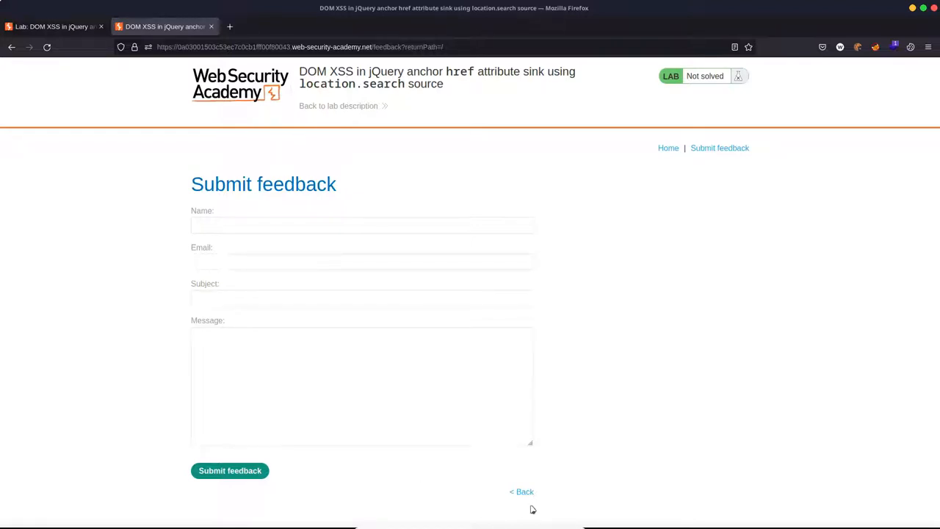
mouse_move(521, 490)
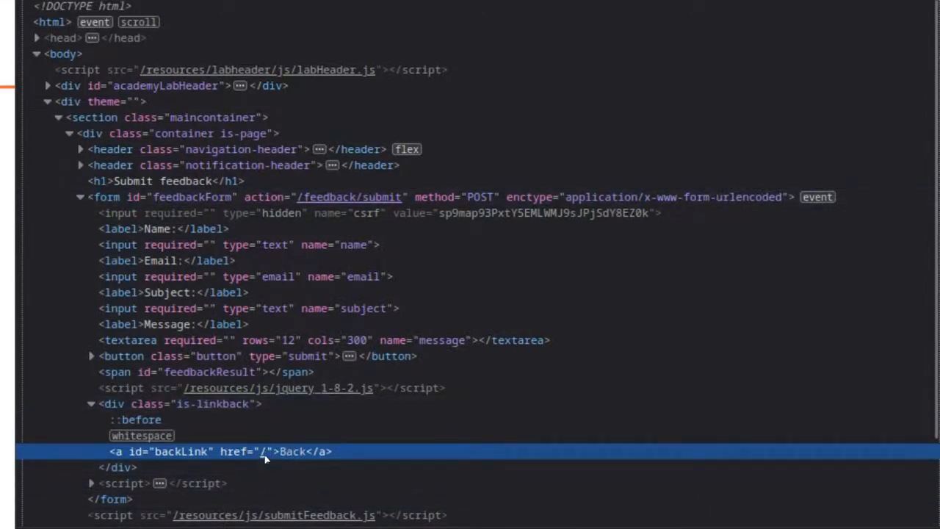
mouse_move(760, 388)
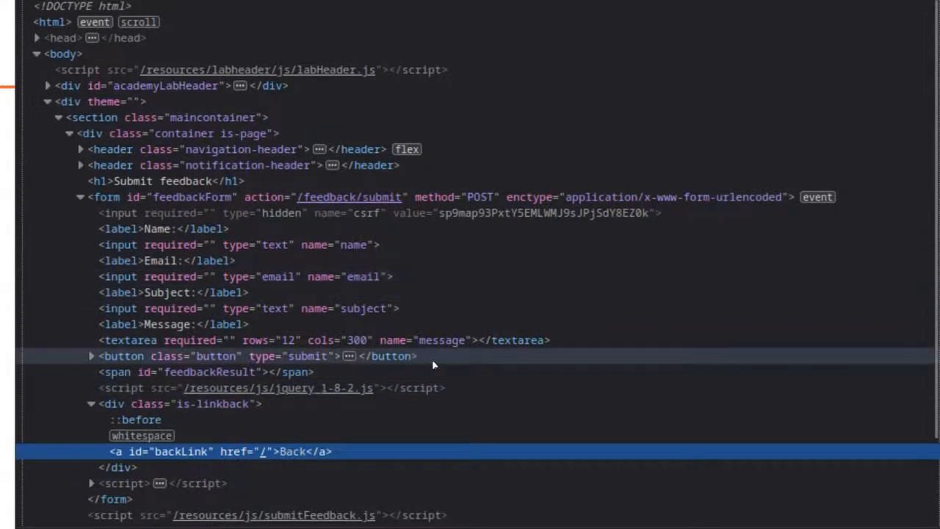
mouse_move(461, 303)
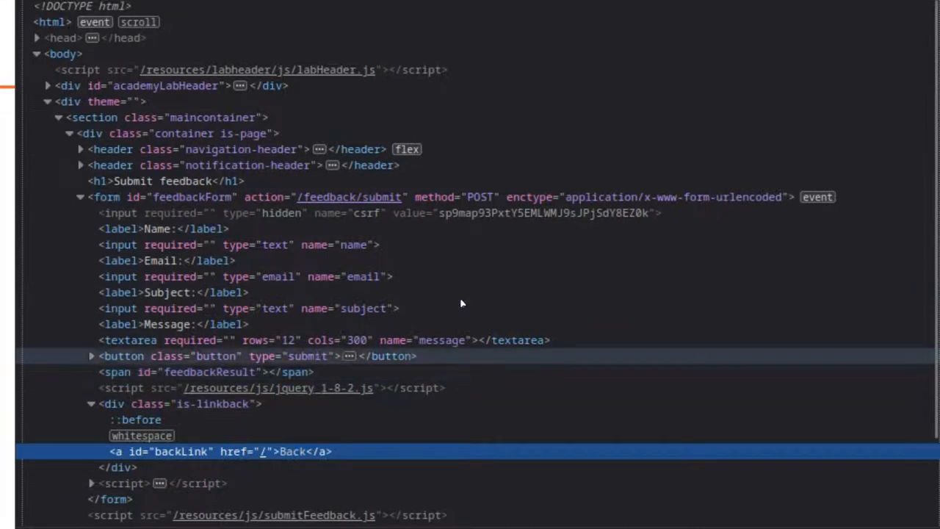
scroll("down", 3)
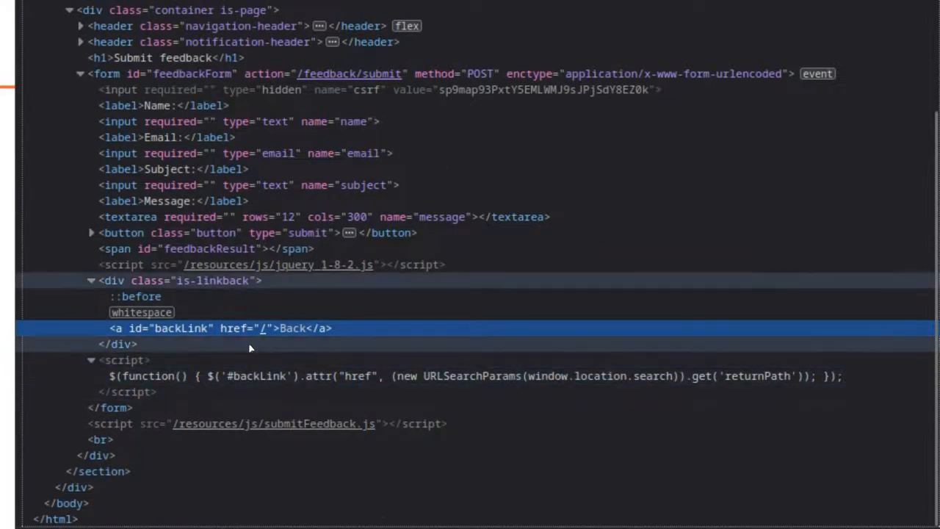
mouse_move(297, 317)
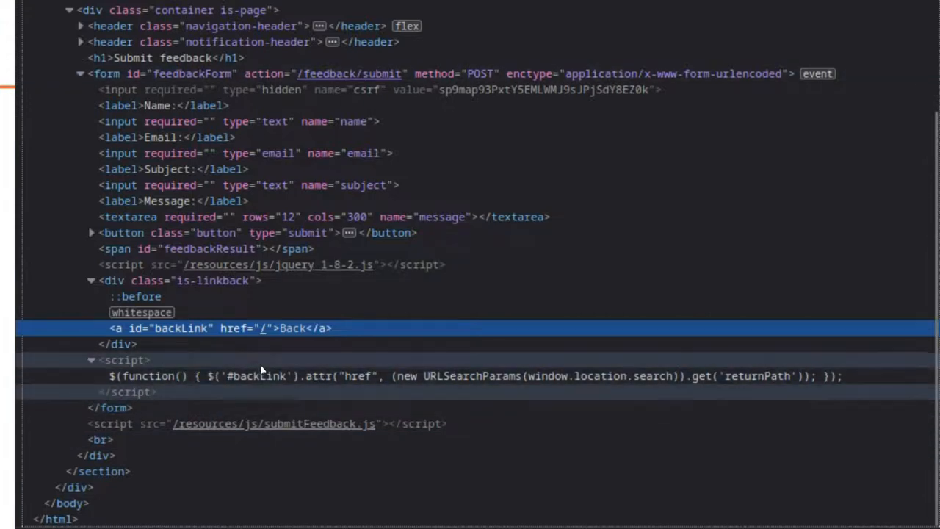
mouse_move(215, 390)
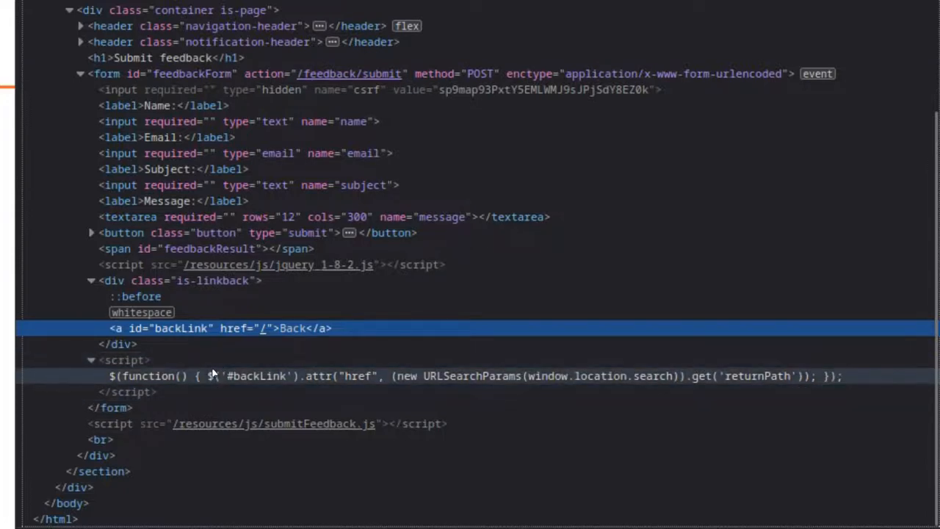
mouse_move(256, 376)
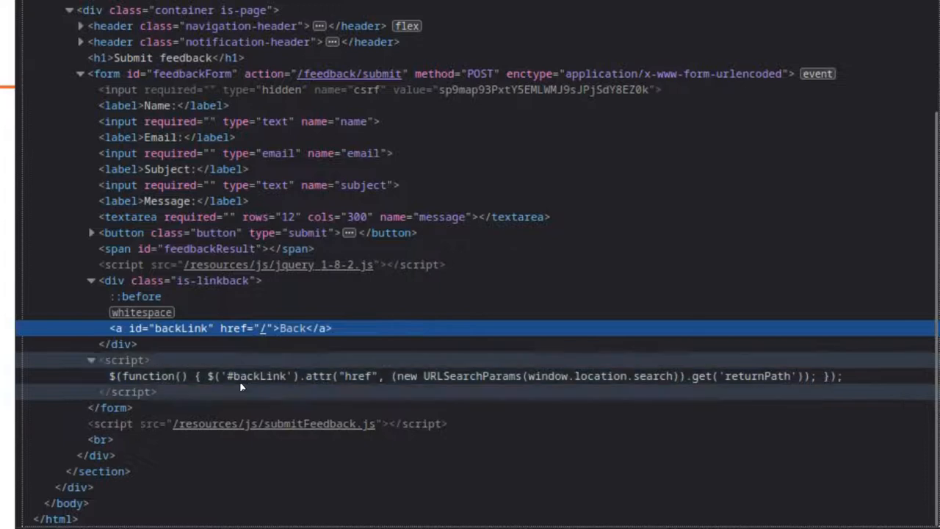
mouse_move(255, 364)
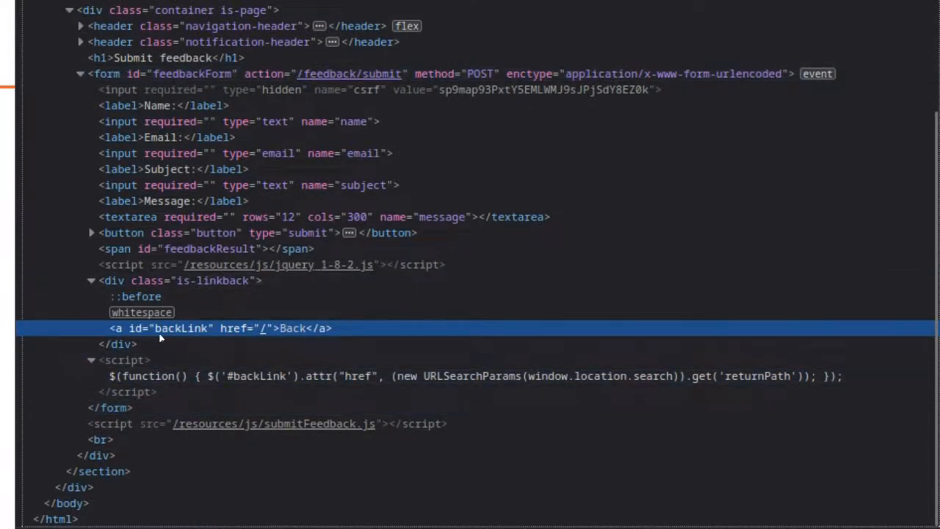
mouse_move(234, 337)
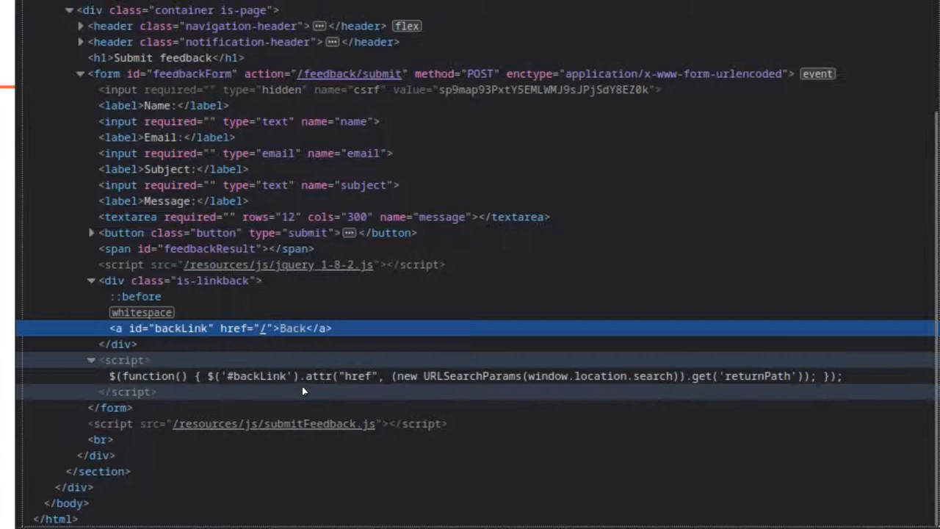
mouse_move(329, 400)
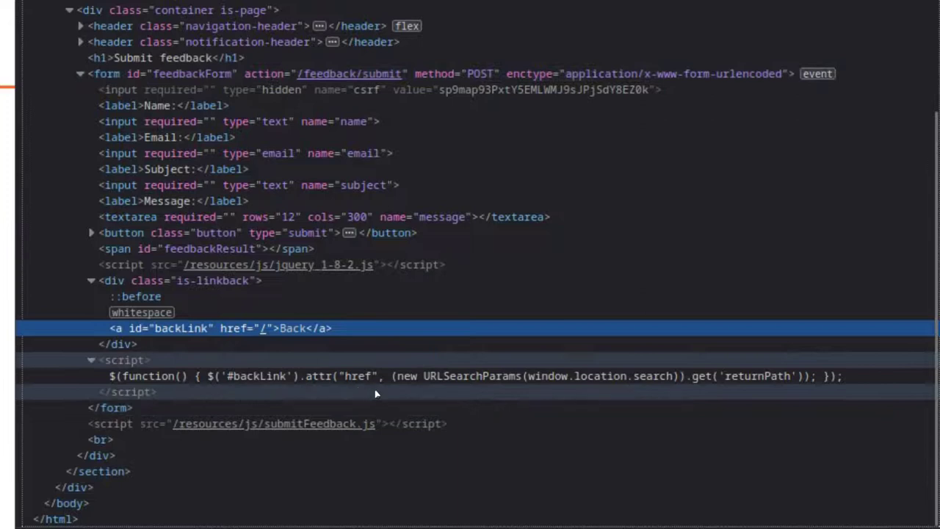
mouse_move(634, 391)
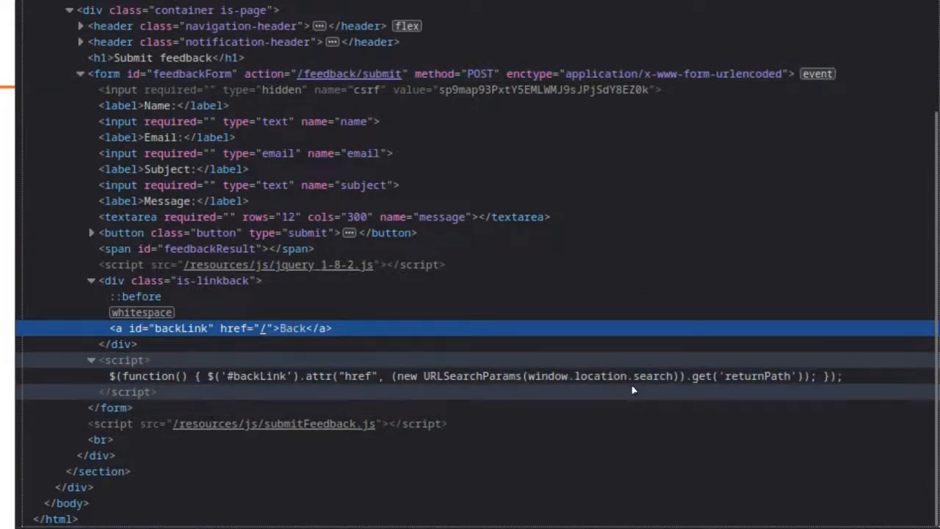
mouse_move(472, 390)
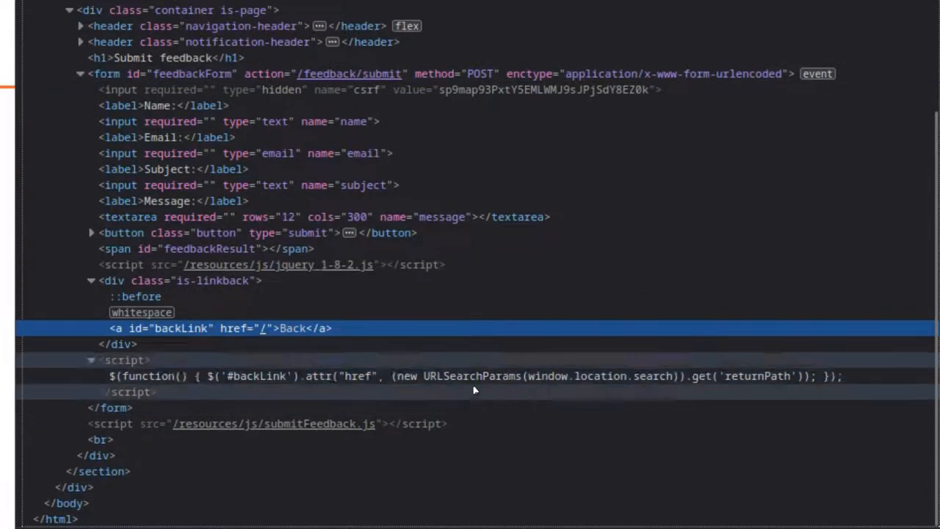
mouse_move(400, 390)
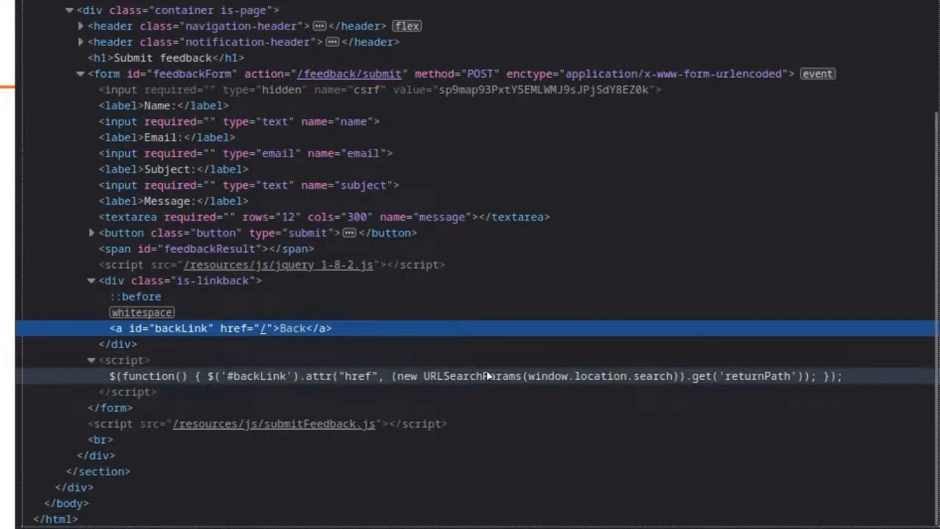
mouse_move(587, 388)
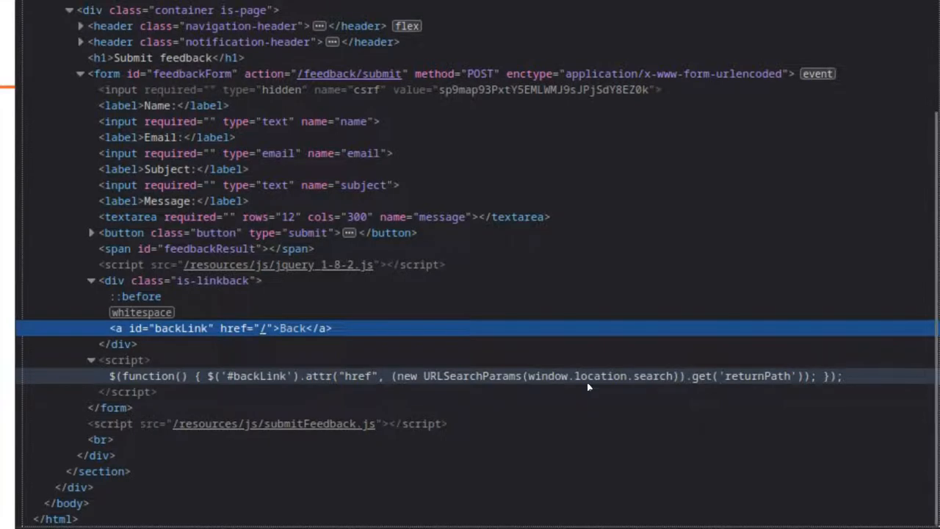
mouse_move(575, 385)
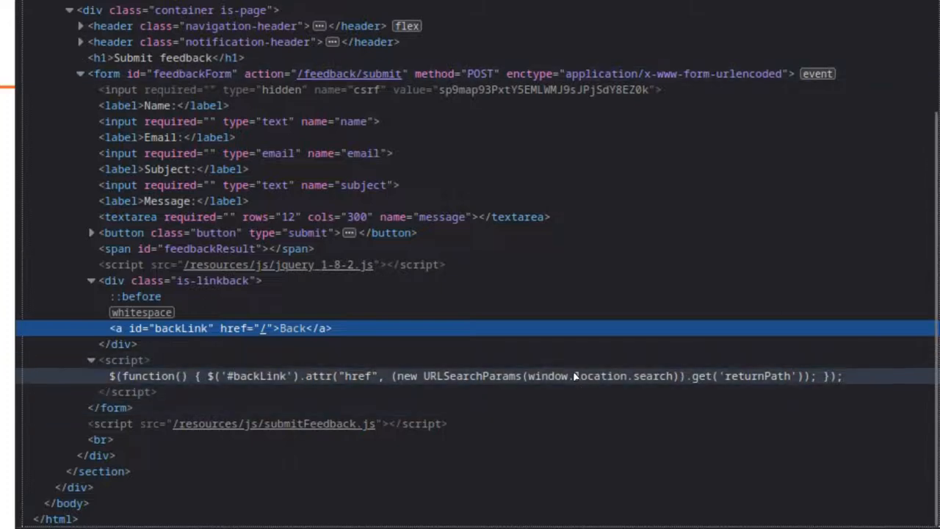
mouse_move(556, 393)
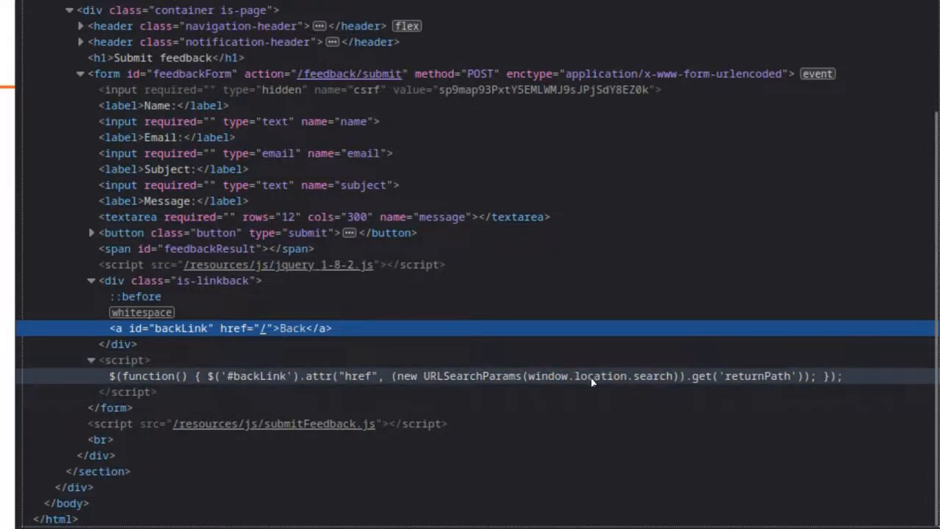
mouse_move(691, 383)
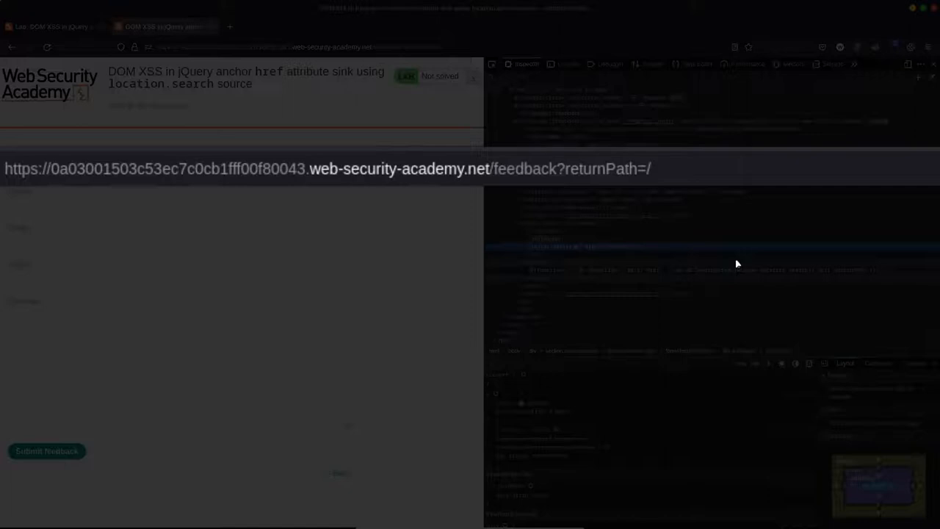
mouse_move(675, 272)
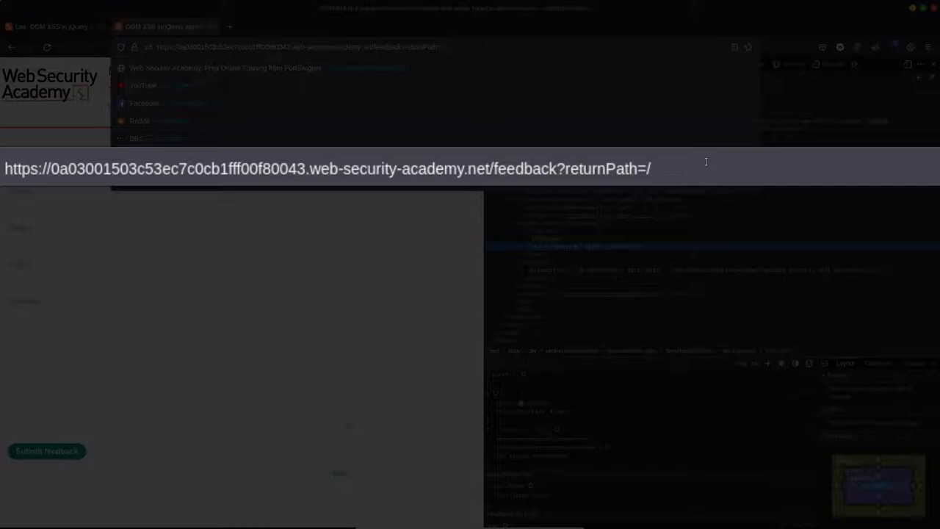
mouse_move(694, 168)
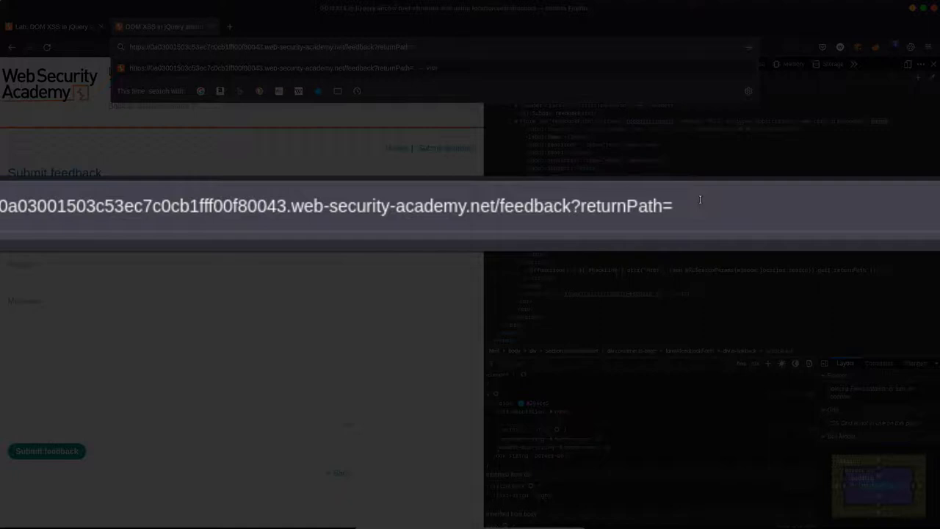
Step: Enter 'javascript:' as the start of the returnPath value in the feedback URL
type("java")
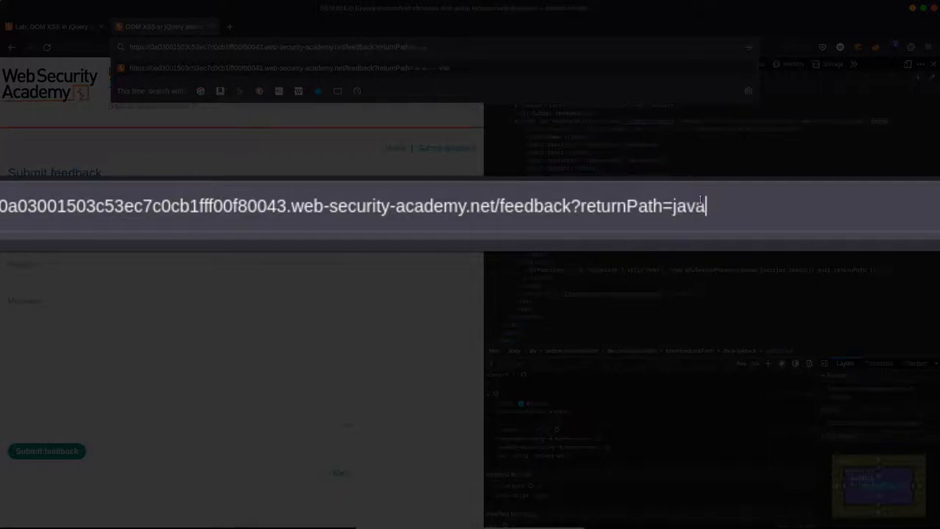
type("script:")
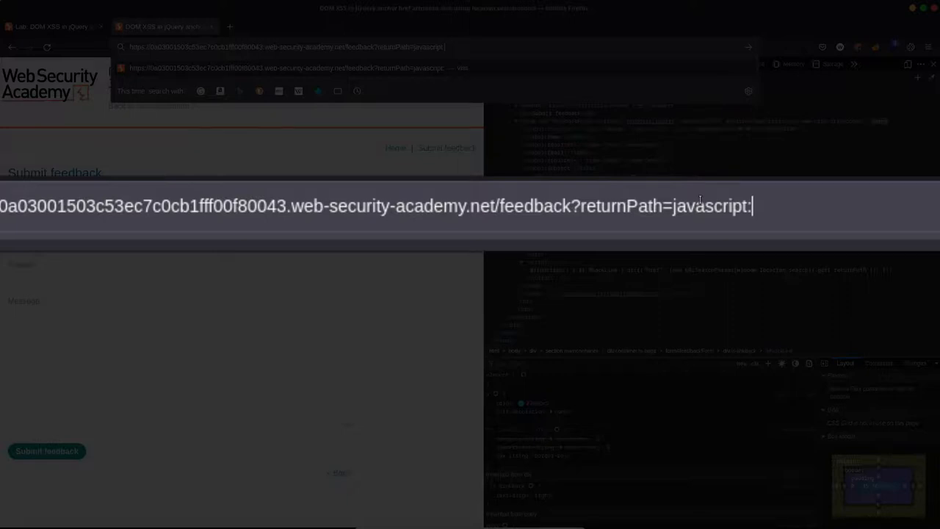
mouse_move(772, 198)
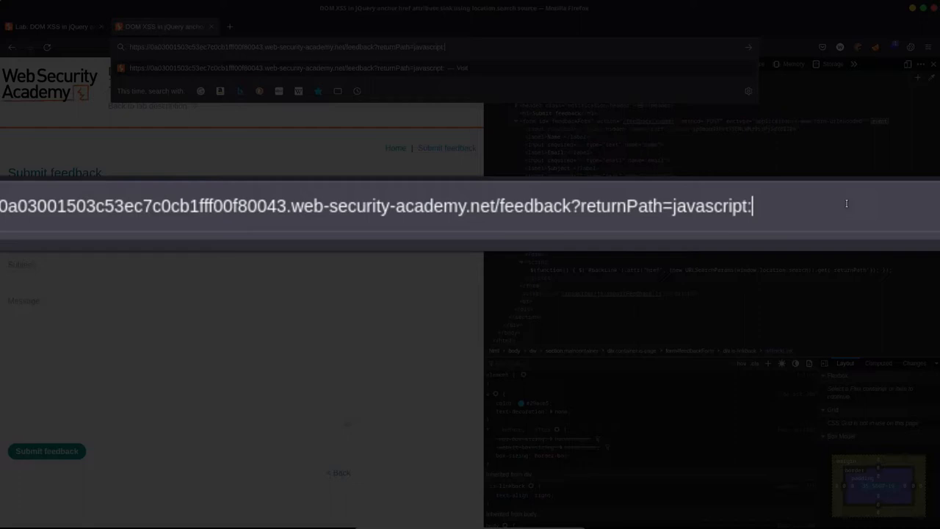
mouse_move(481, 33)
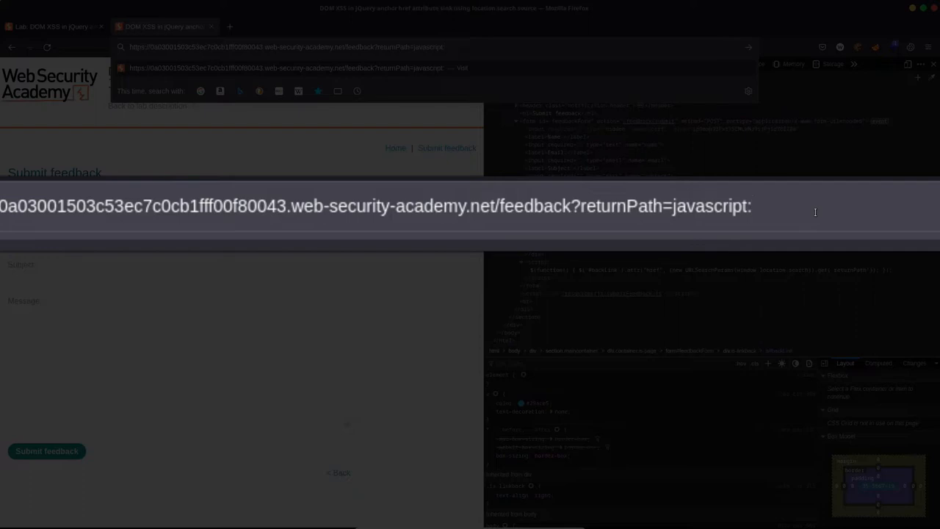
Step: Complete the returnPath payload as javascript:alert(document.cookie), solving the lab
type("alert(docum")
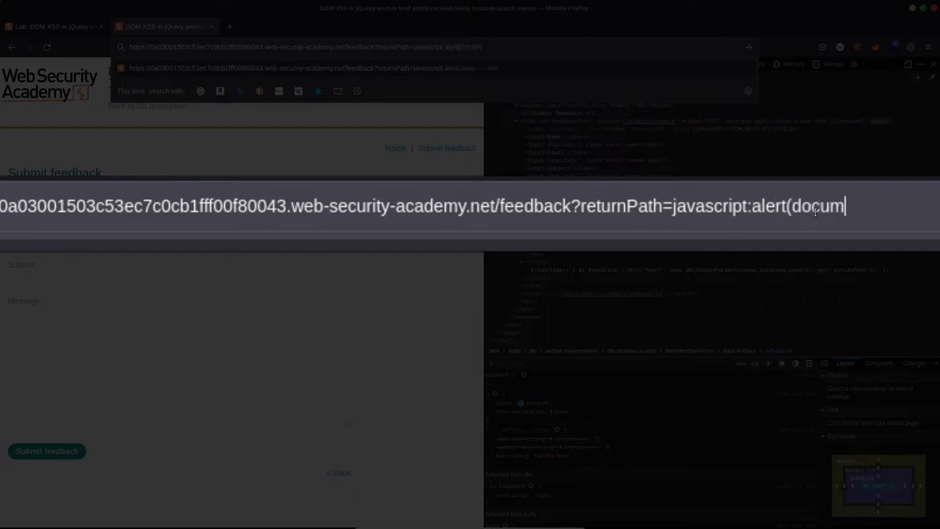
type("ent.cookie)")
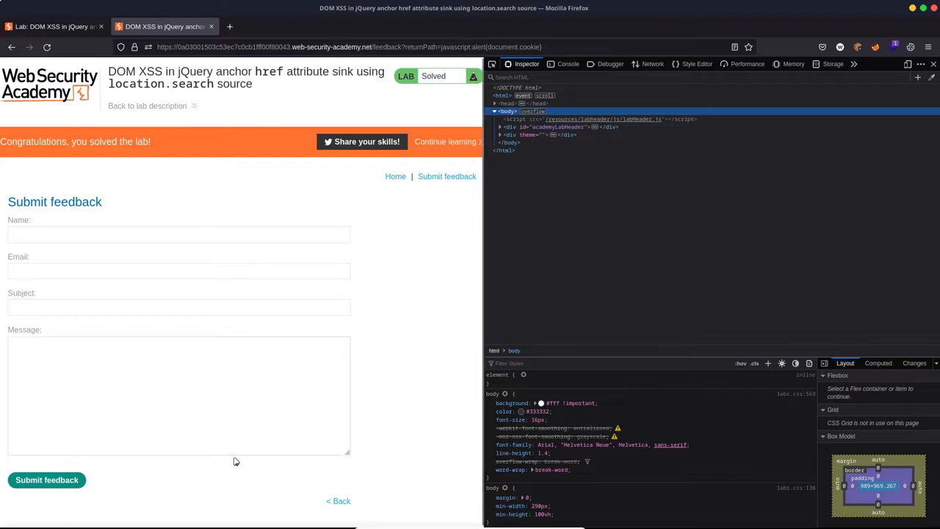
mouse_move(338, 501)
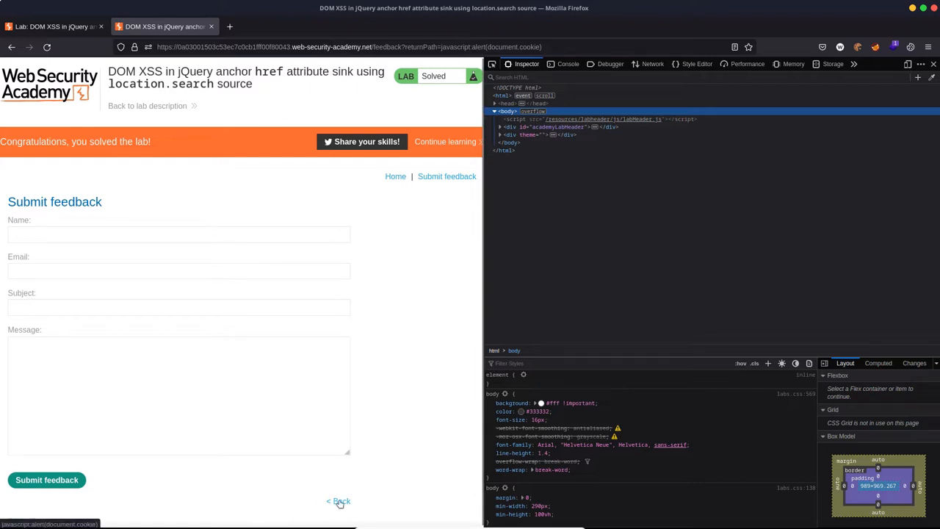
Step: Inspect the Back link to confirm its href holds javascript:alert(document.cookie)
left_click(502, 112)
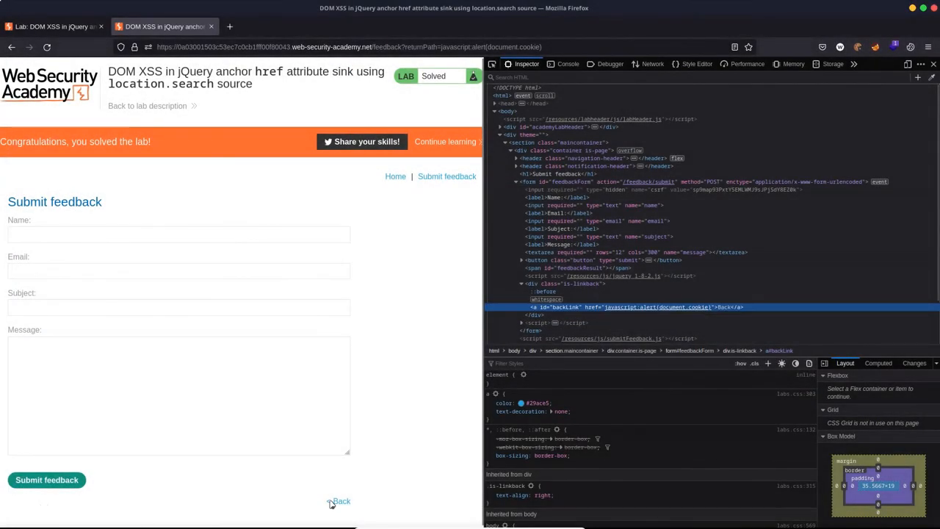
Step: Follow the Back link so the injected alert(document.cookie) dialog pops up
left_click(340, 501)
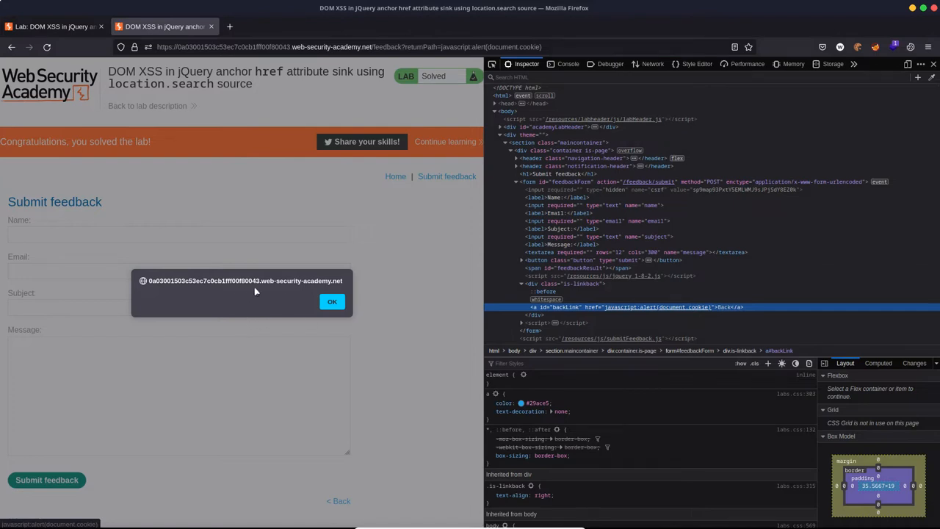
mouse_move(249, 307)
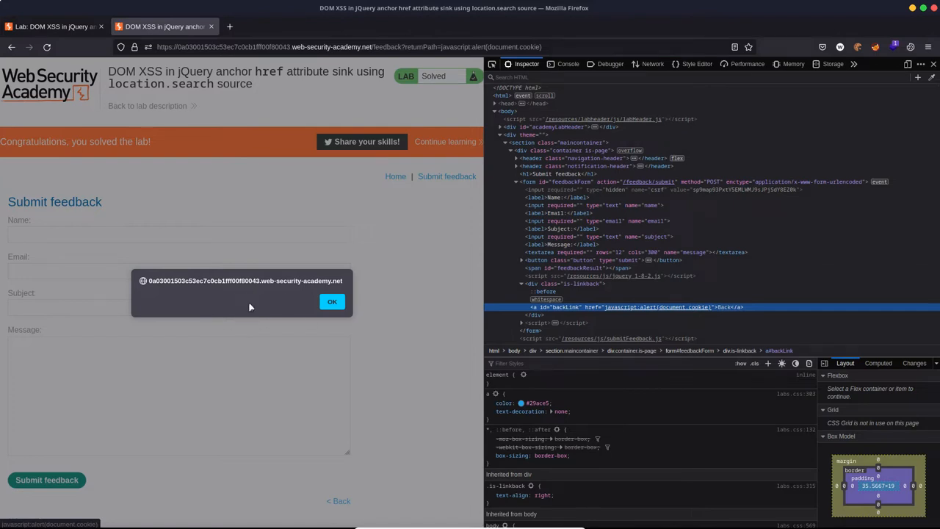
mouse_move(273, 296)
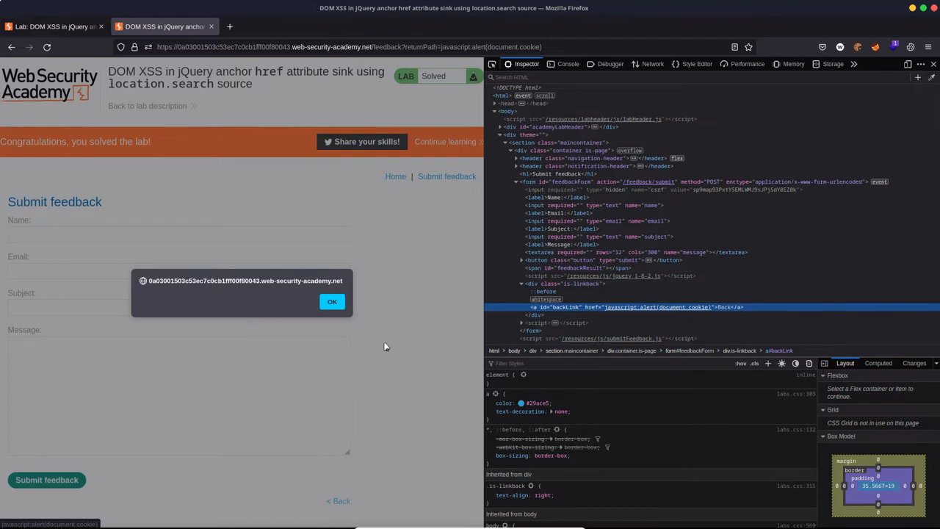
mouse_move(681, 306)
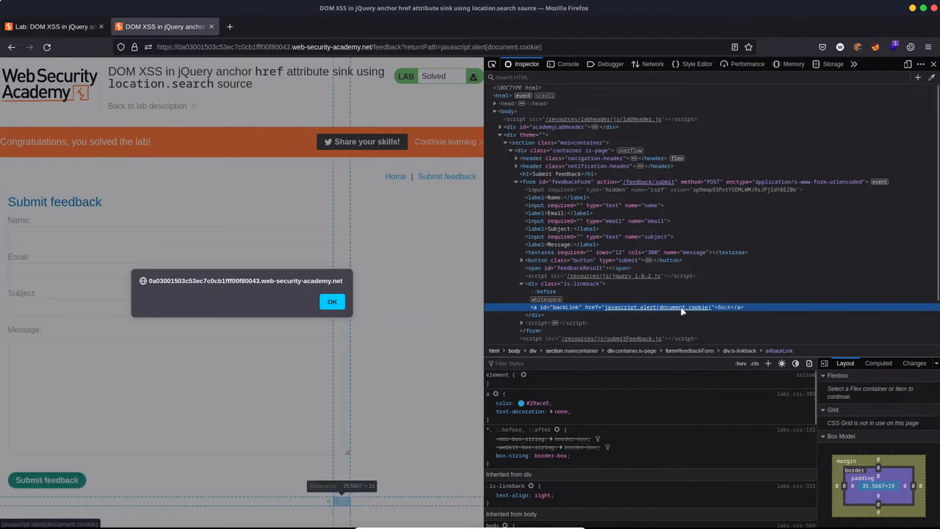